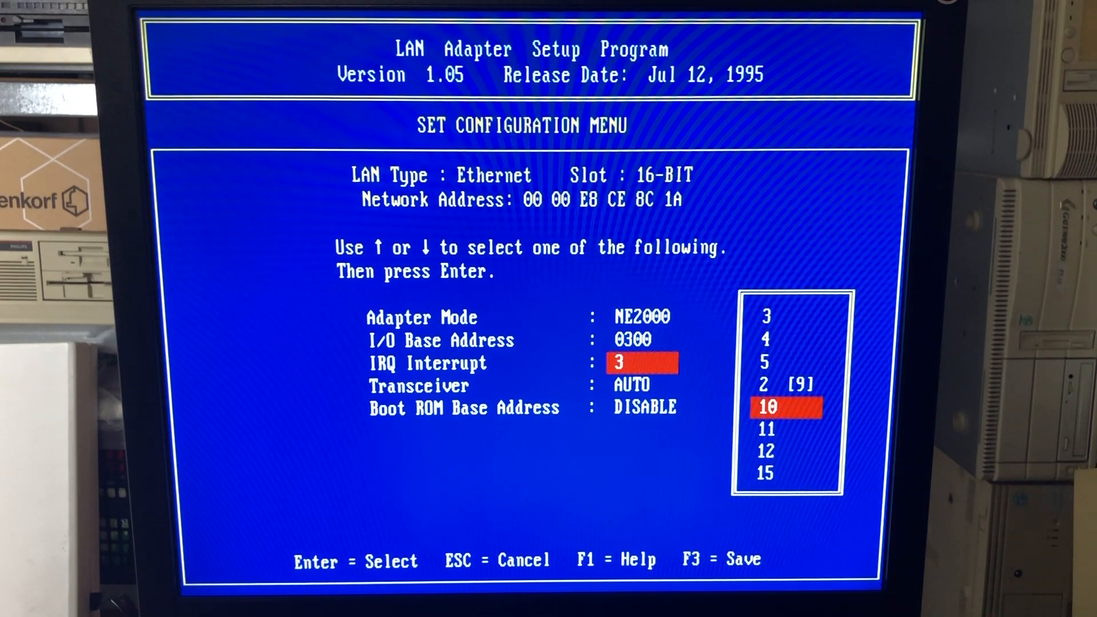
# Step: Leave the NE2000 adapter's IRQ interrupt list and back out to the Main Menu
pyautogui.press('enter')
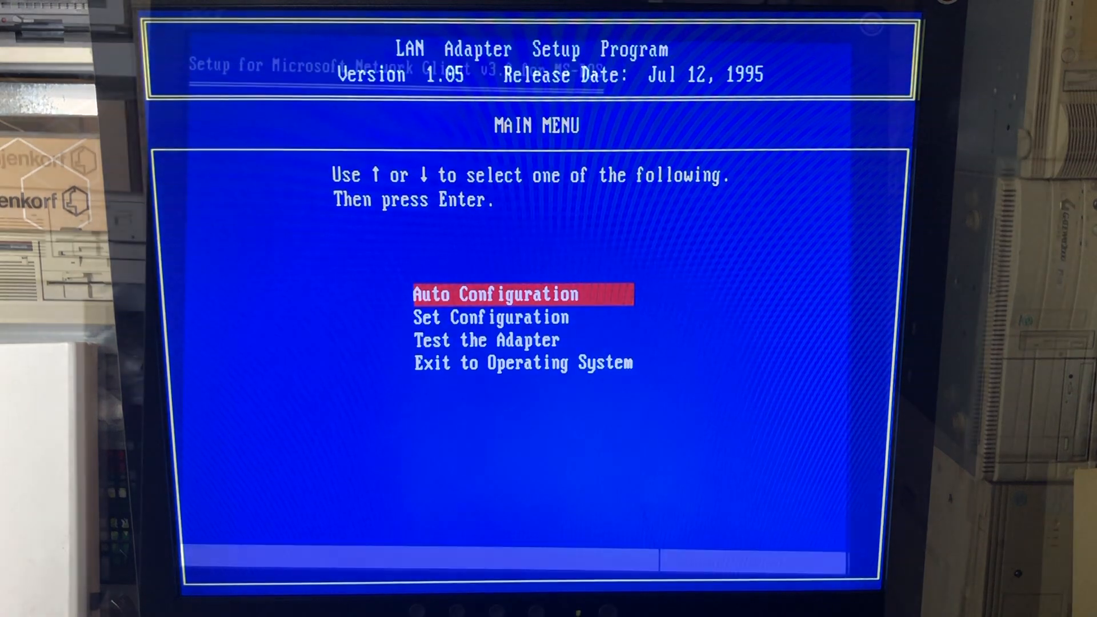
pyautogui.press('enter')
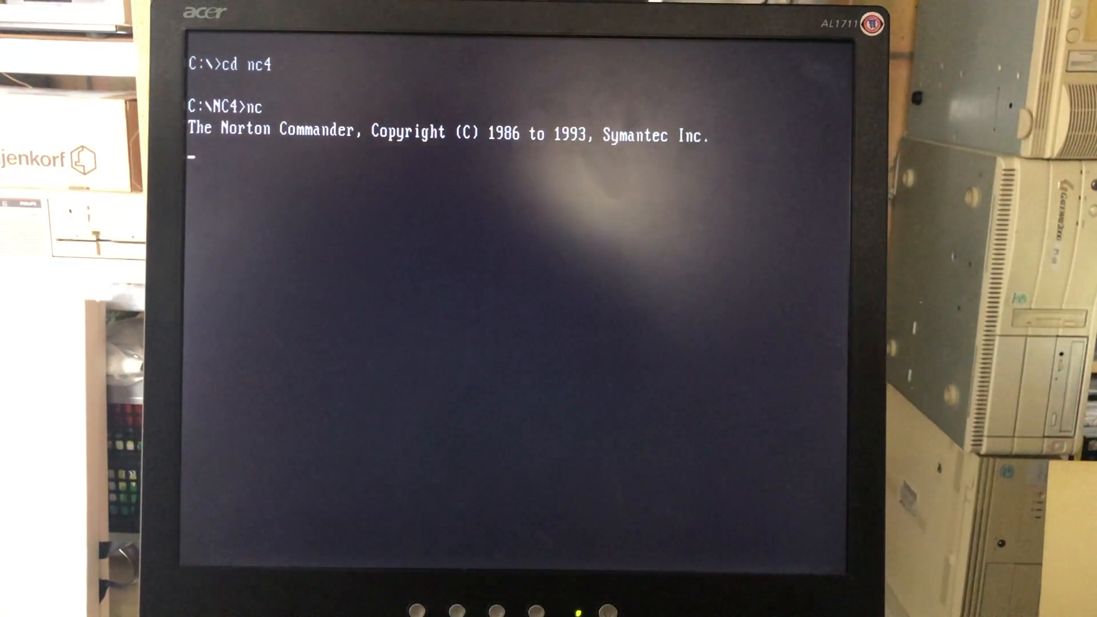
# Step: Launch Norton Commander from C:\NC4; it fails with a not-enough-memory message
pyautogui.press('enter')
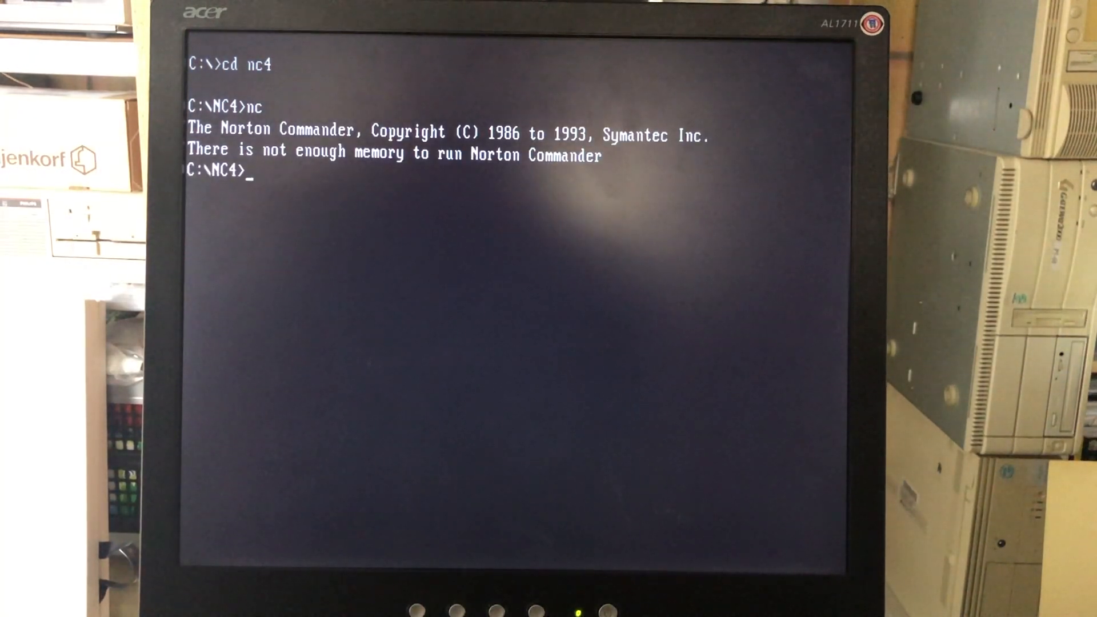